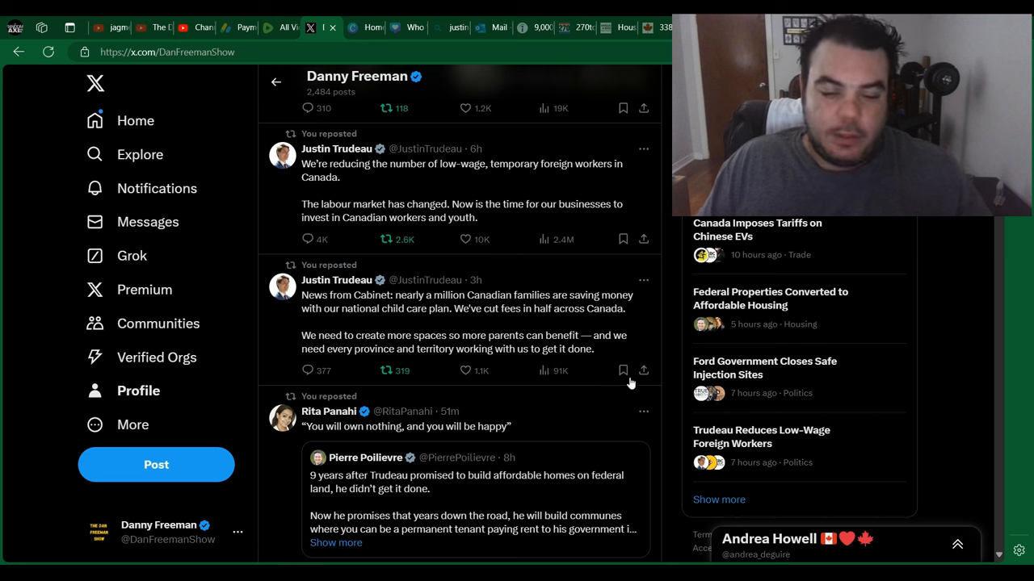
mouse_move(548, 219)
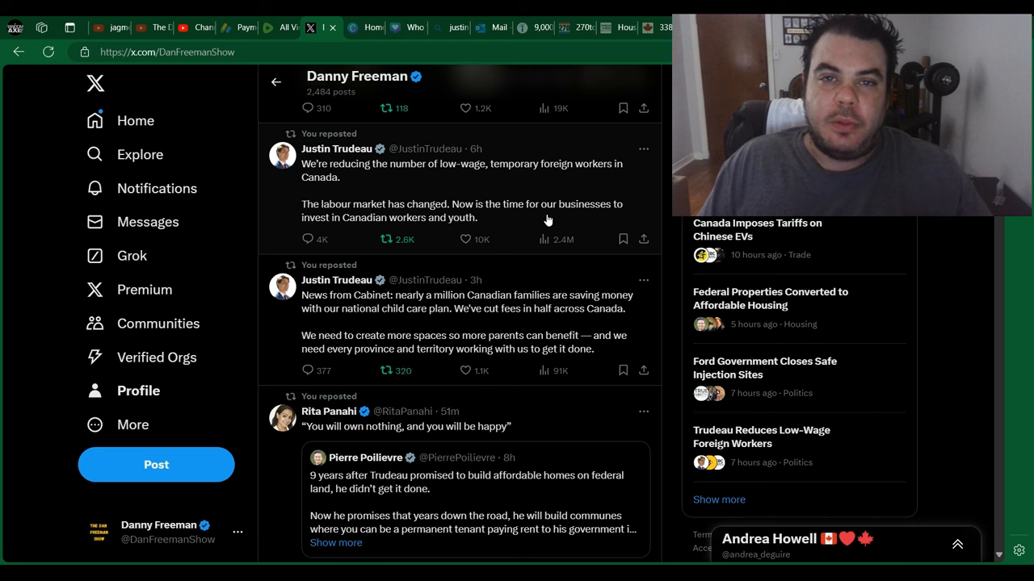
mouse_move(290, 130)
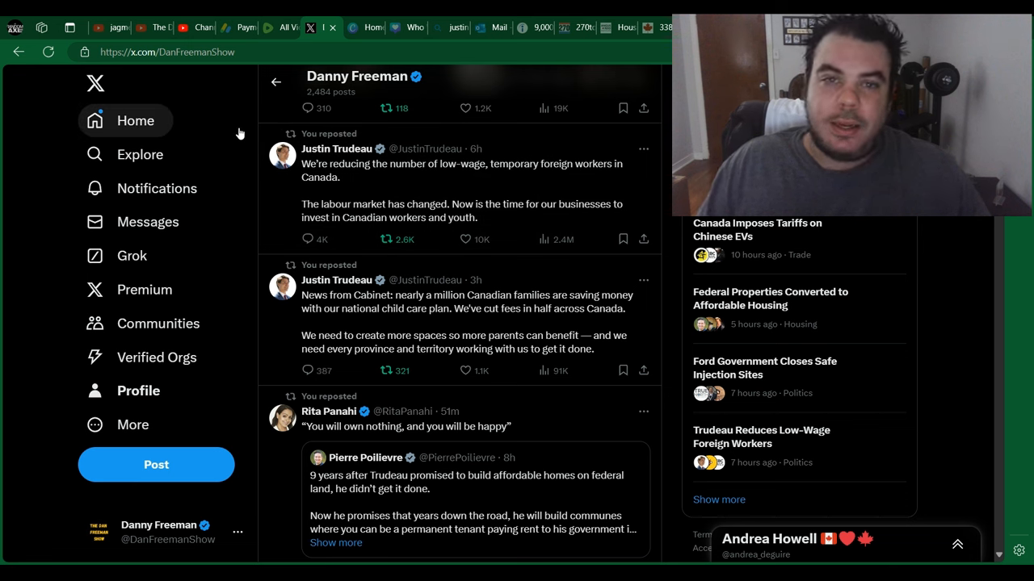
mouse_move(279, 169)
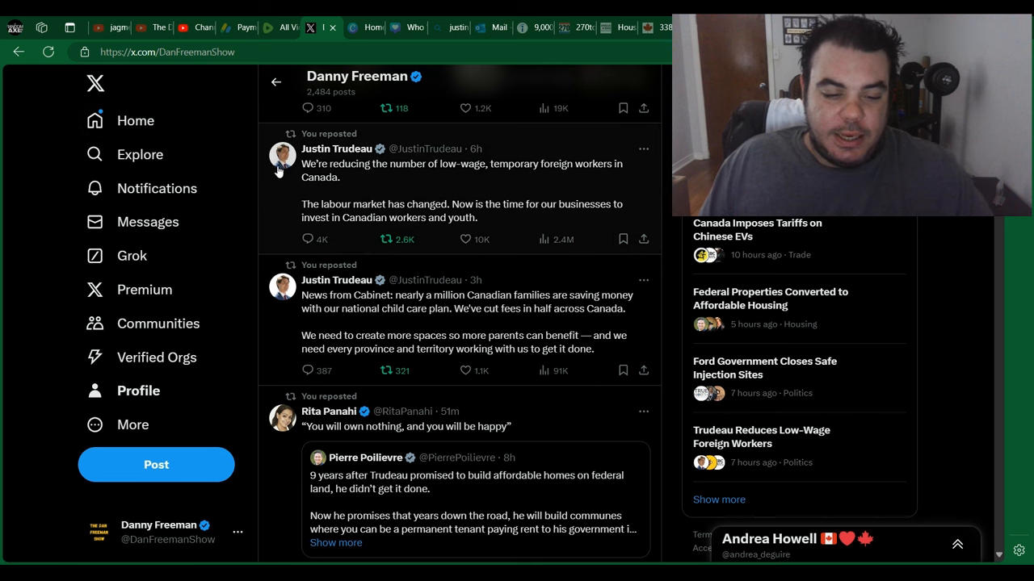
mouse_move(342, 182)
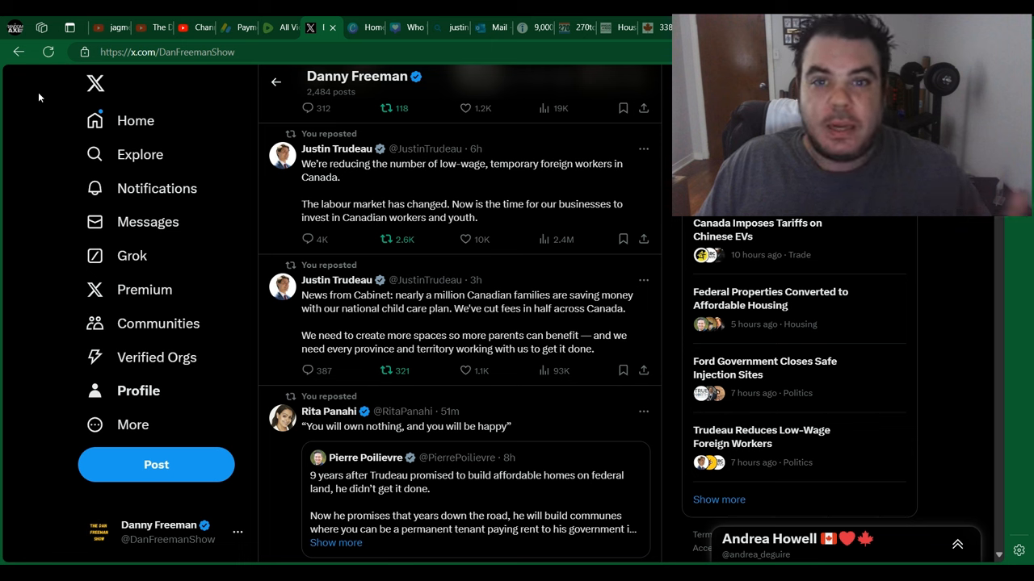
mouse_move(274, 125)
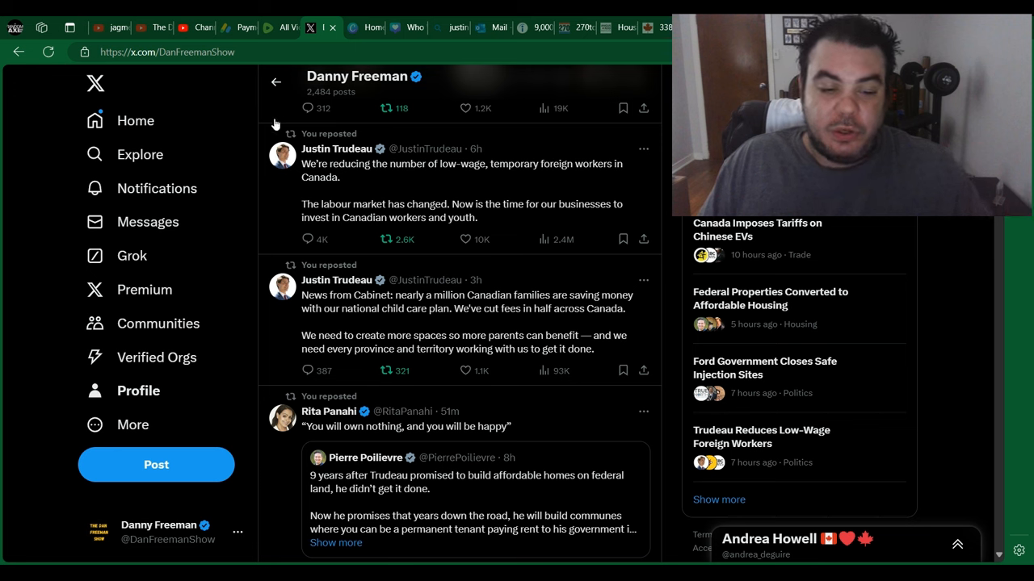
mouse_move(349, 192)
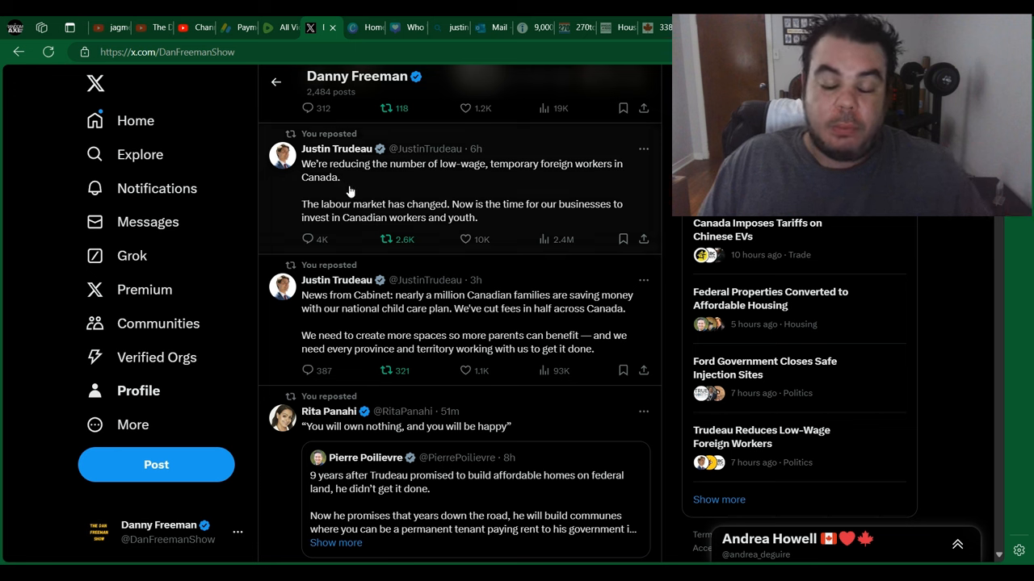
mouse_move(370, 189)
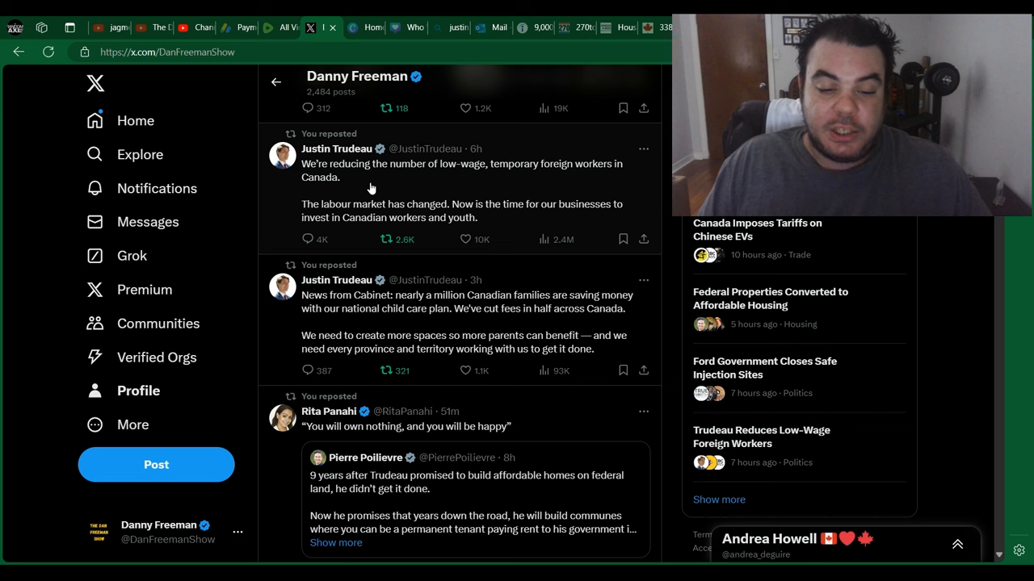
mouse_move(442, 186)
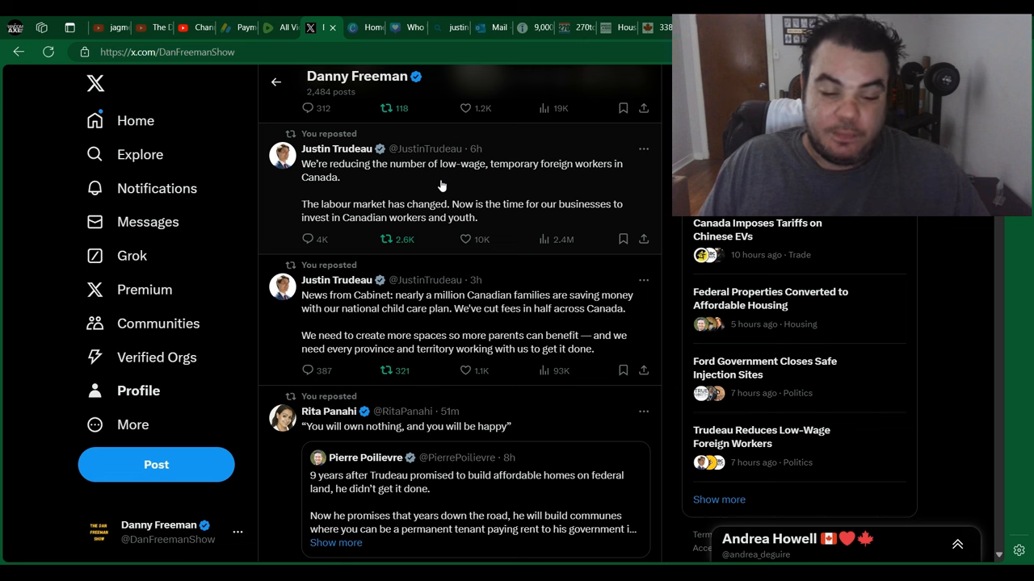
mouse_move(392, 224)
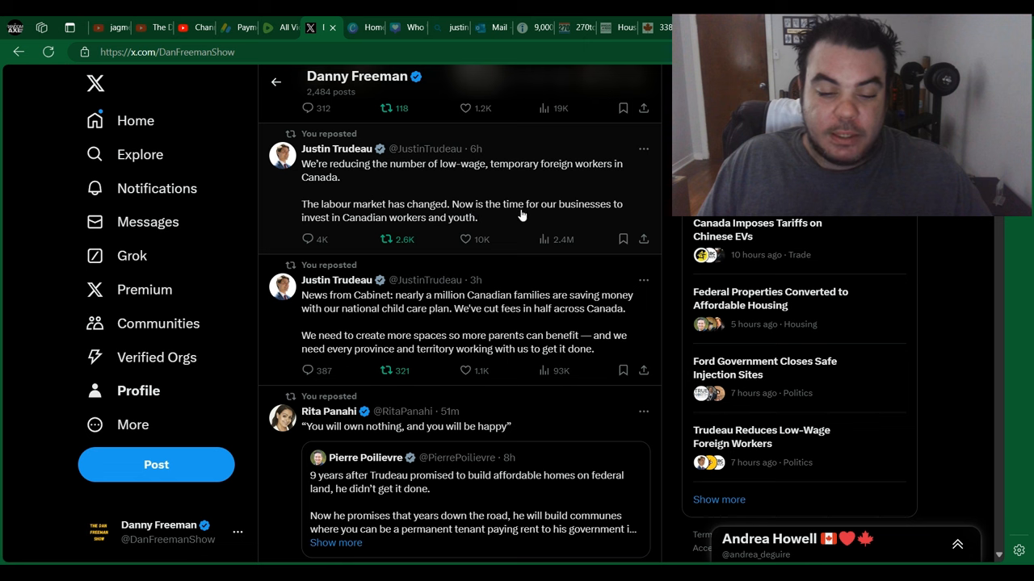
mouse_move(549, 212)
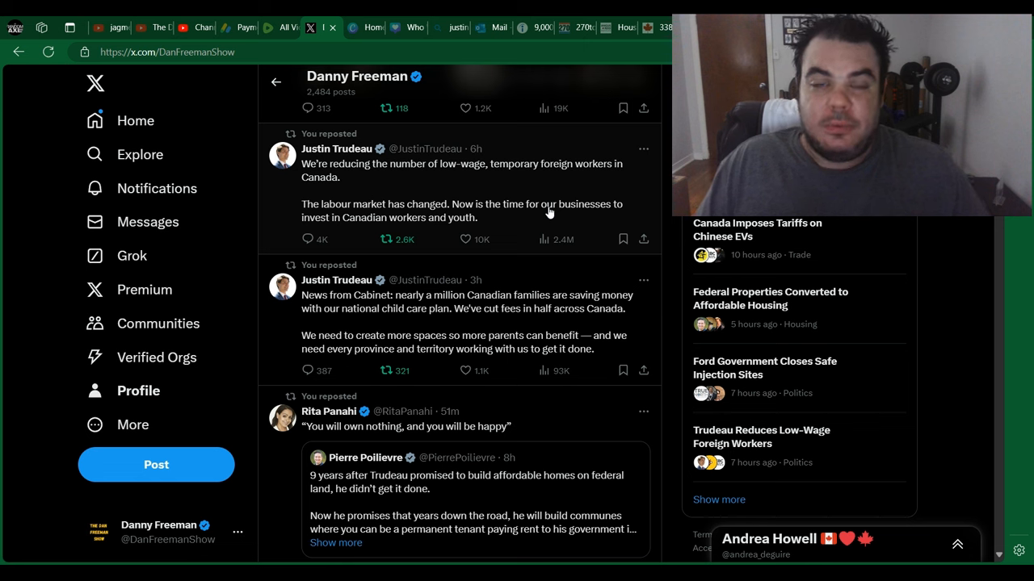
mouse_move(289, 177)
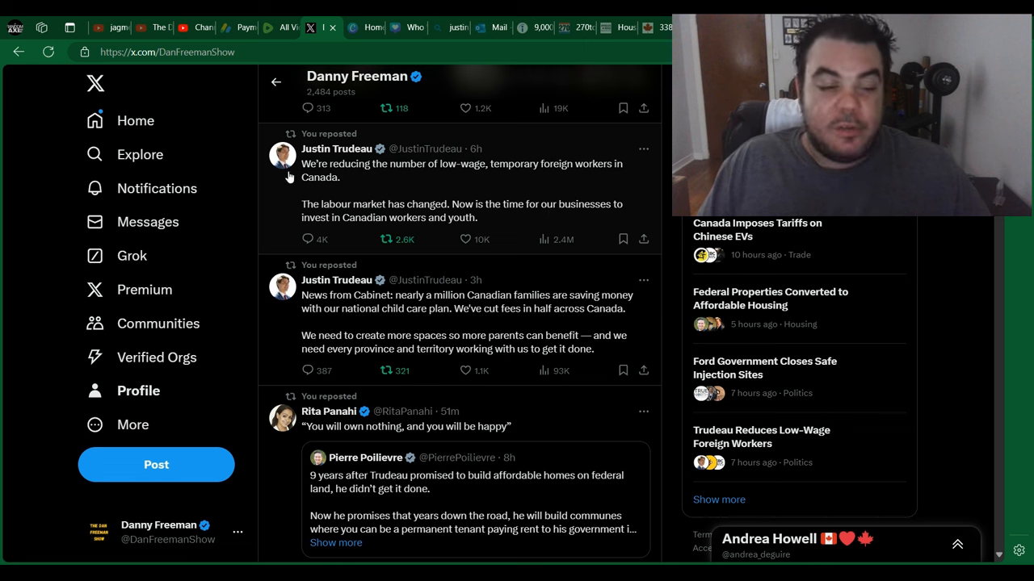
mouse_move(36, 296)
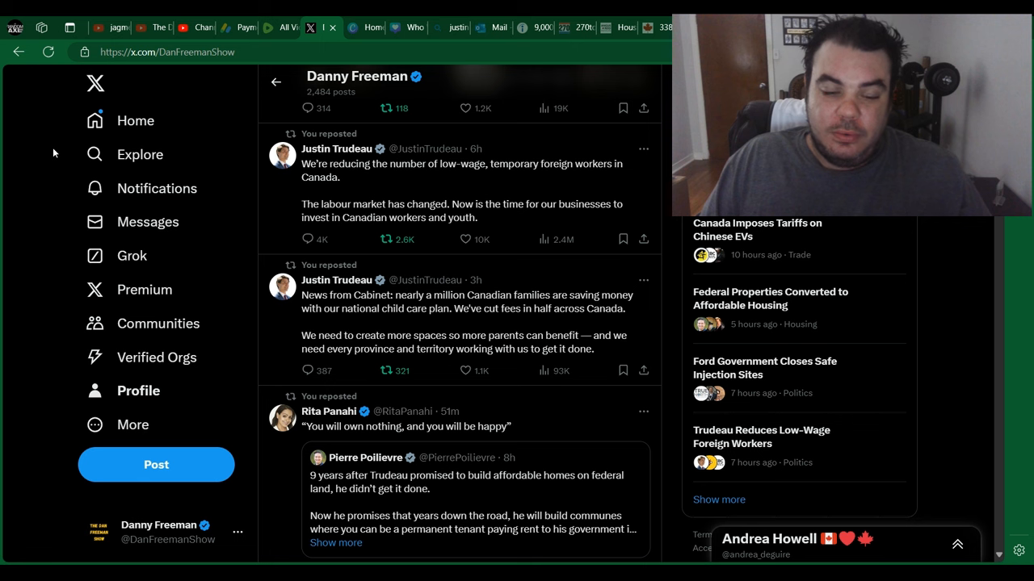
mouse_move(393, 218)
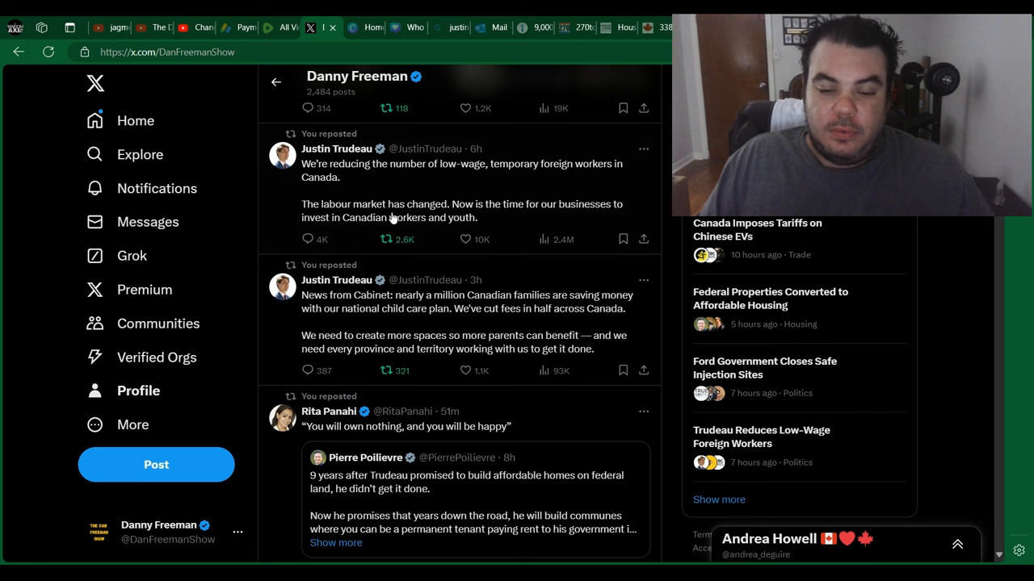
Open Pierre Poilievre's full post on affordable homes and communes from Rita Panahi's quoted repost
scroll(down, 3)
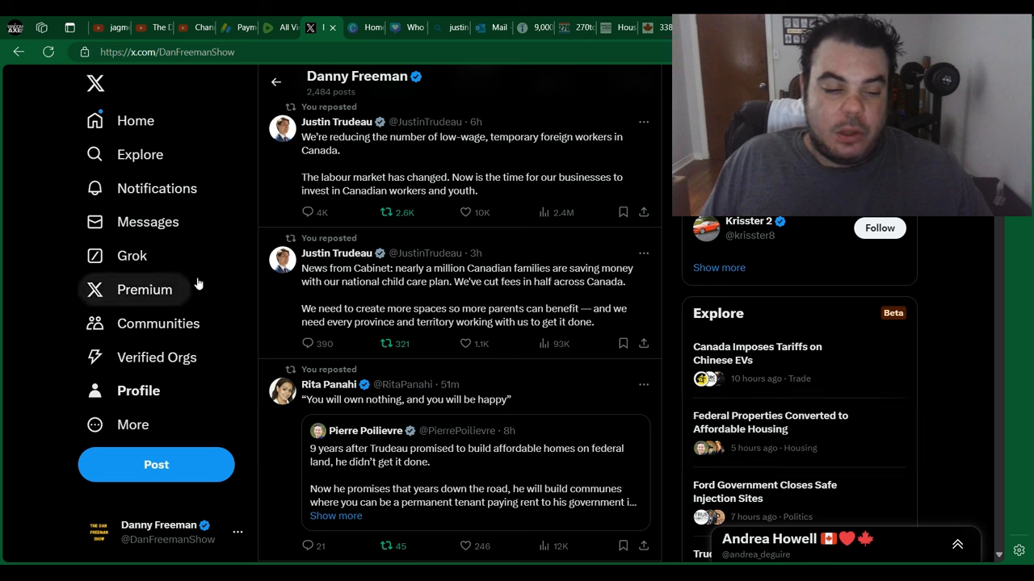
mouse_move(24, 193)
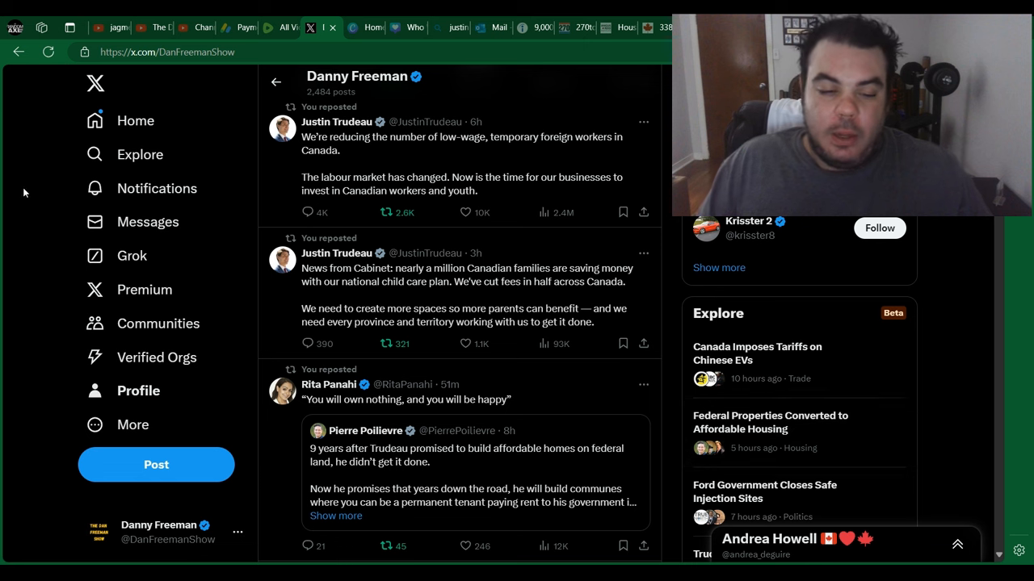
mouse_move(75, 147)
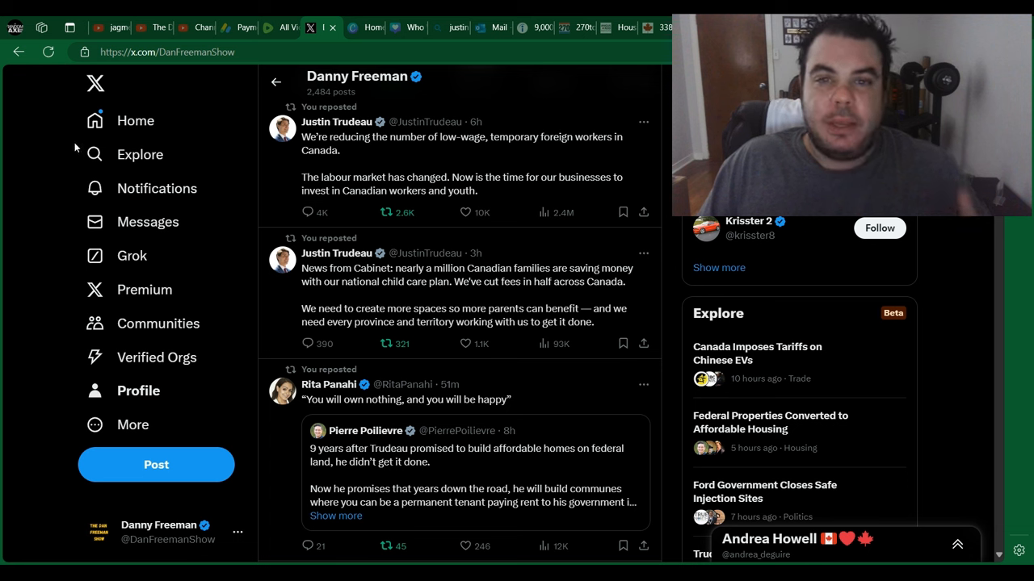
mouse_move(59, 232)
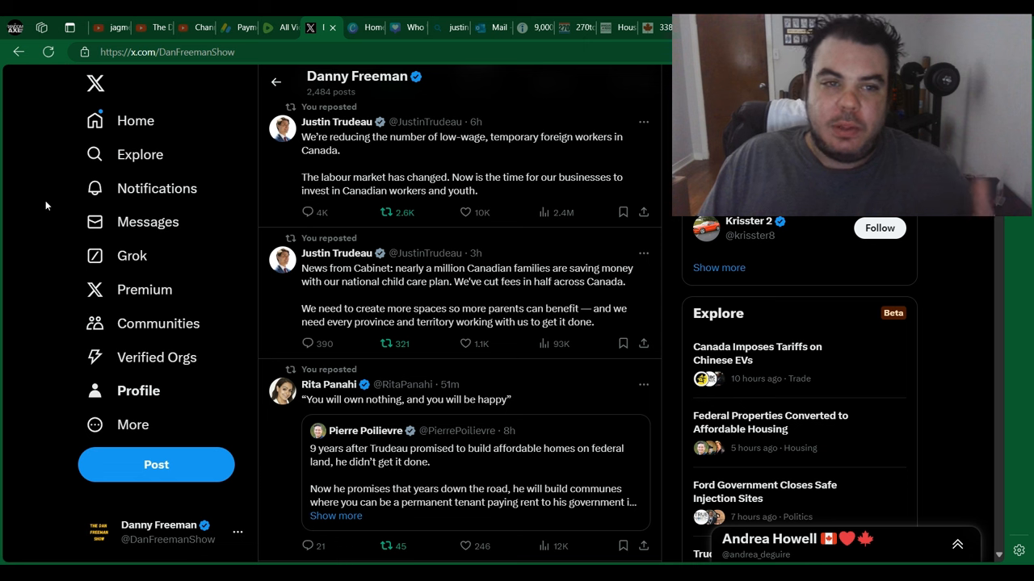
mouse_move(13, 306)
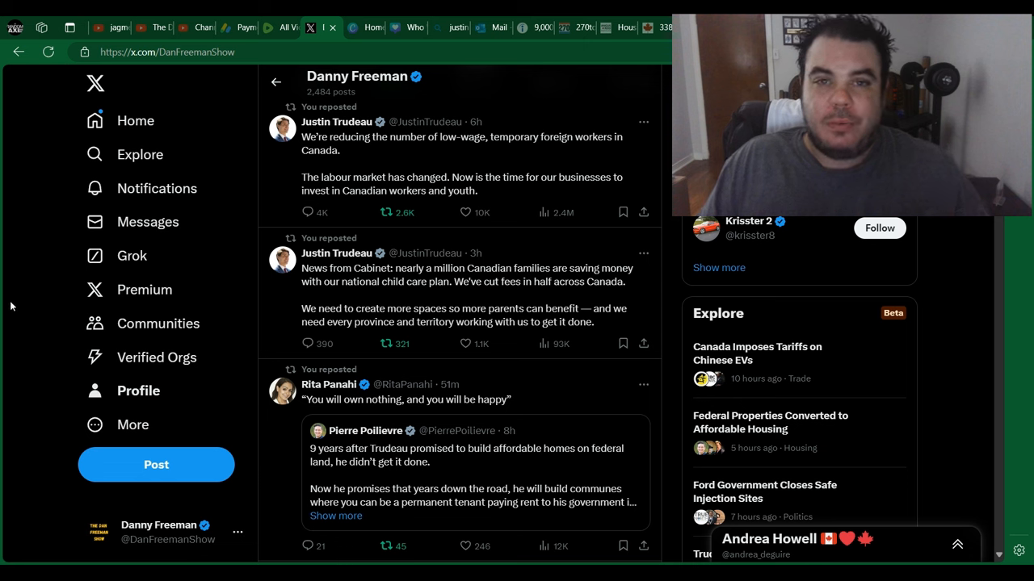
mouse_move(42, 218)
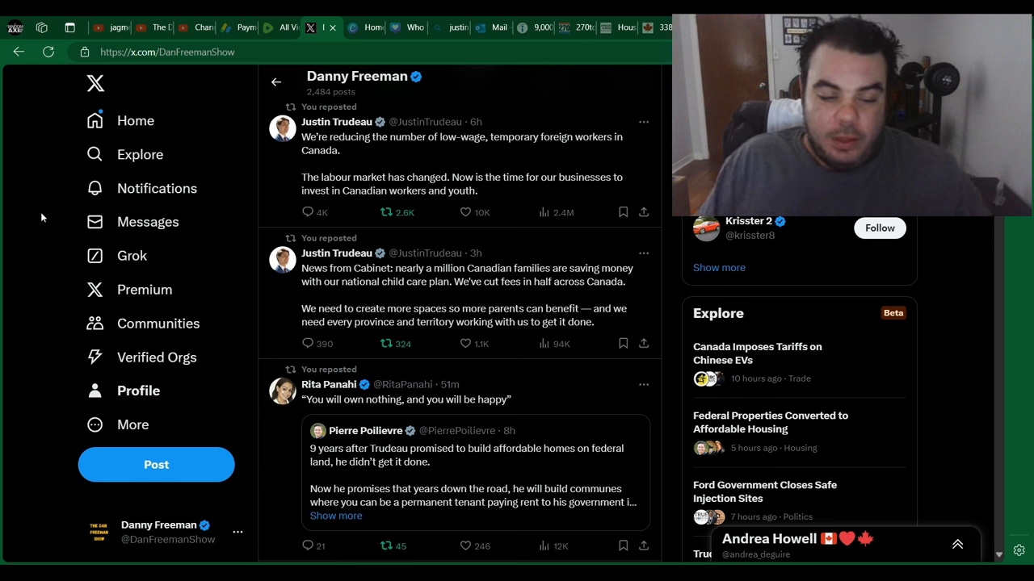
mouse_move(345, 279)
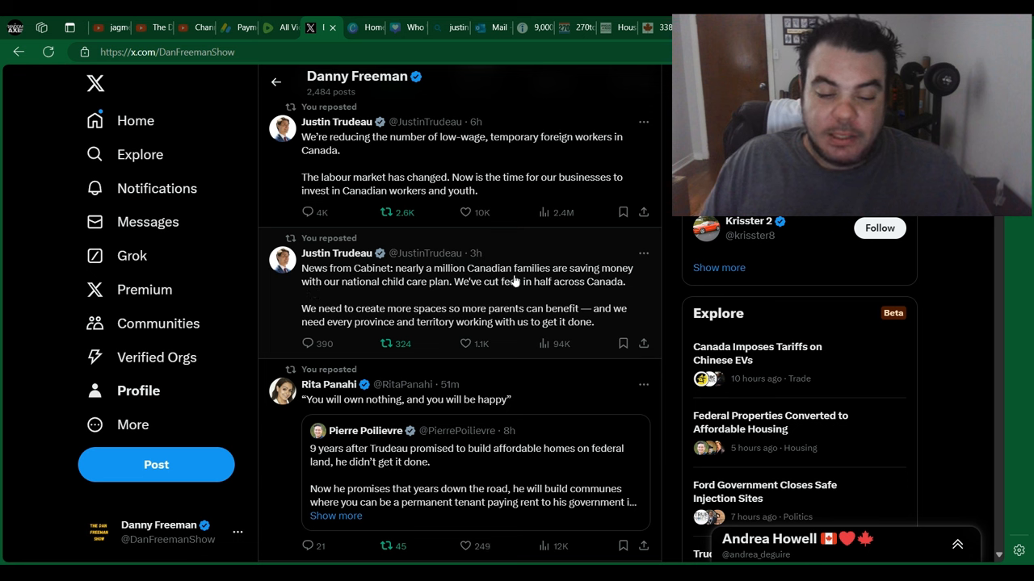
mouse_move(438, 295)
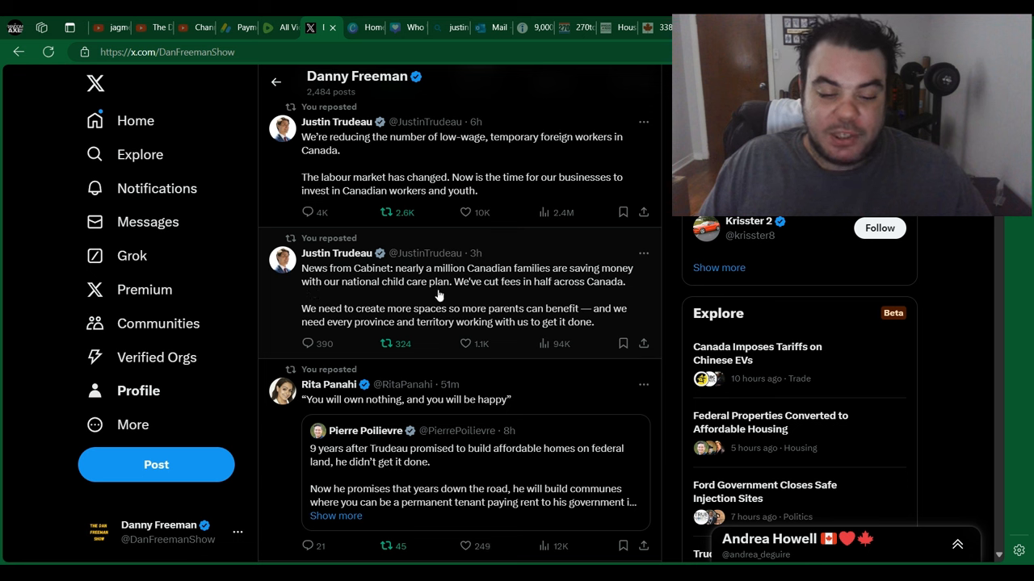
mouse_move(467, 301)
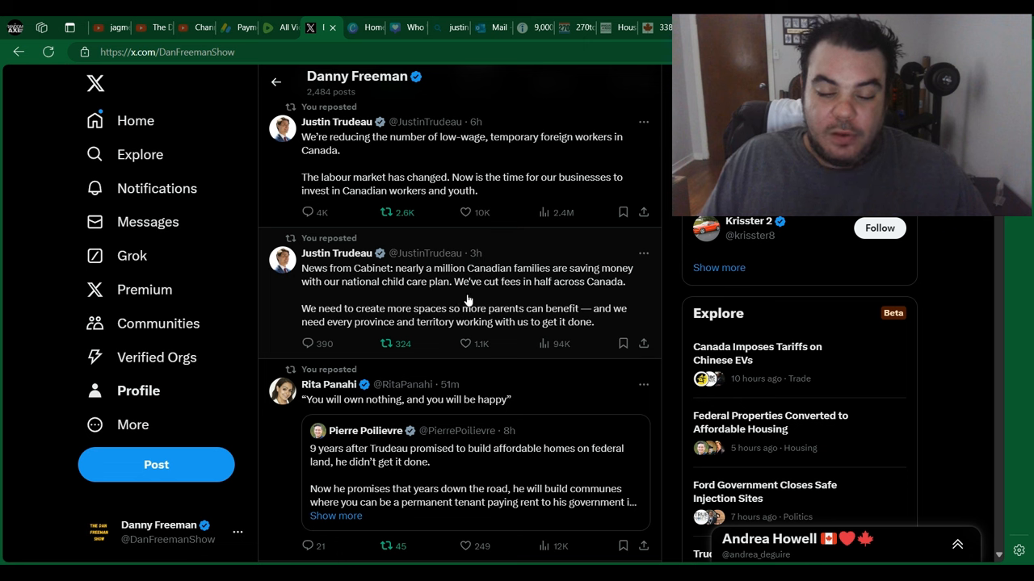
mouse_move(568, 292)
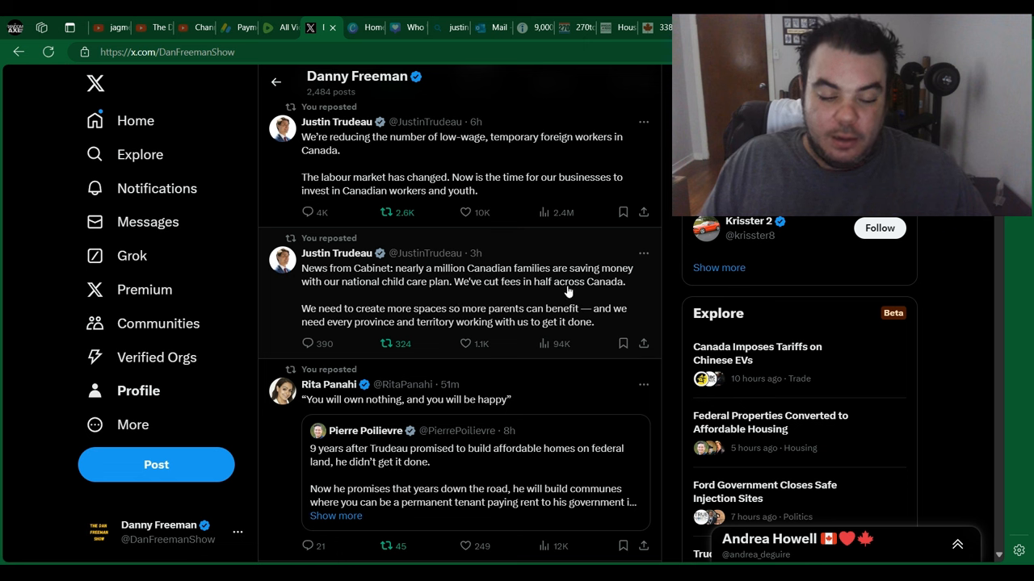
mouse_move(412, 331)
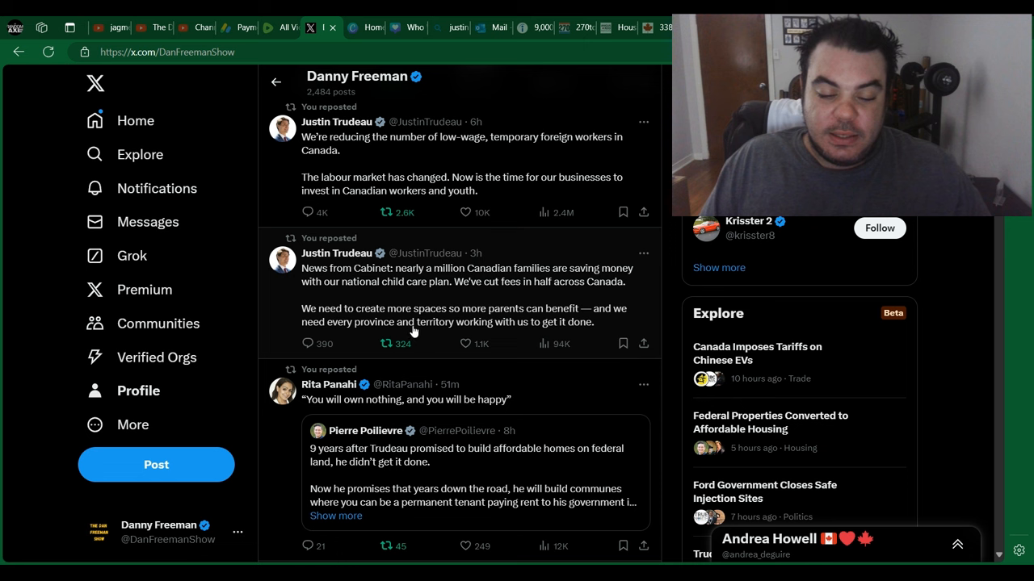
mouse_move(476, 333)
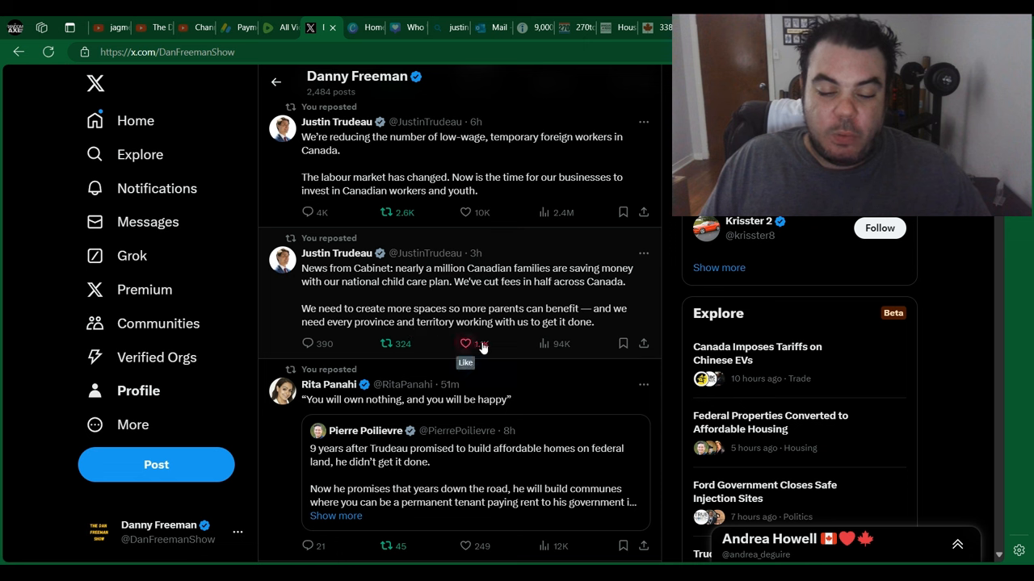
click(465, 343)
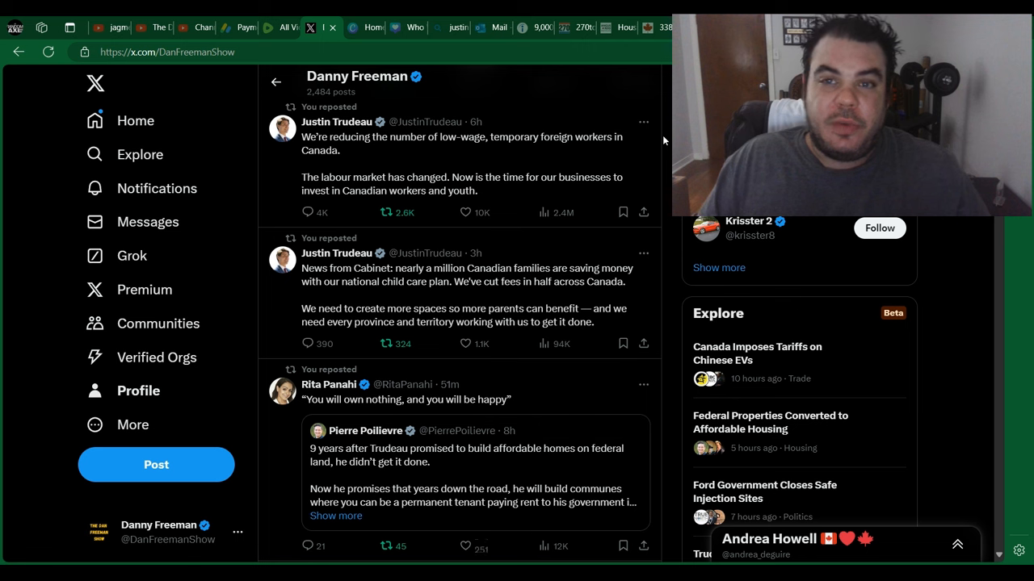
scroll(down, 3)
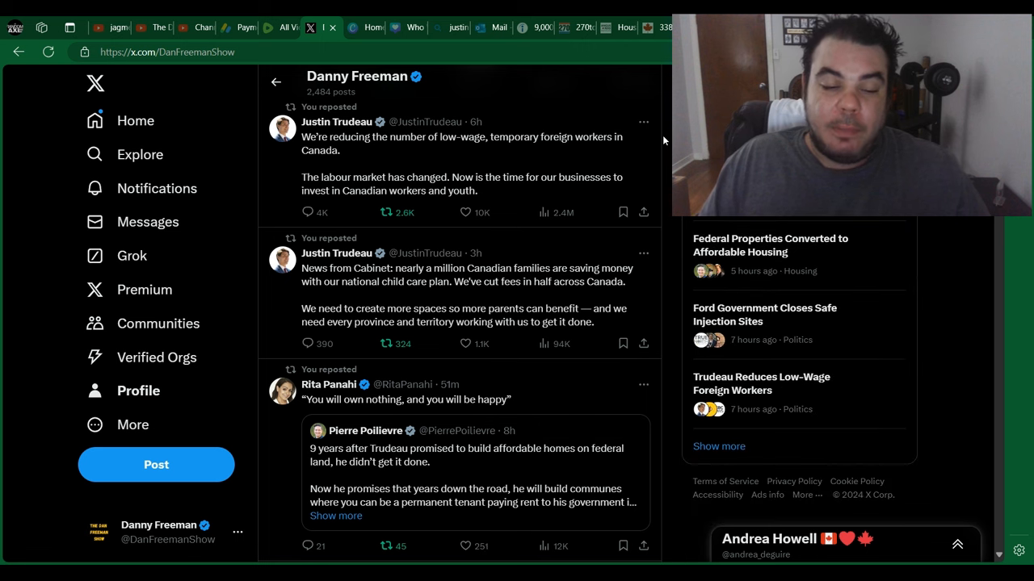
mouse_move(420, 172)
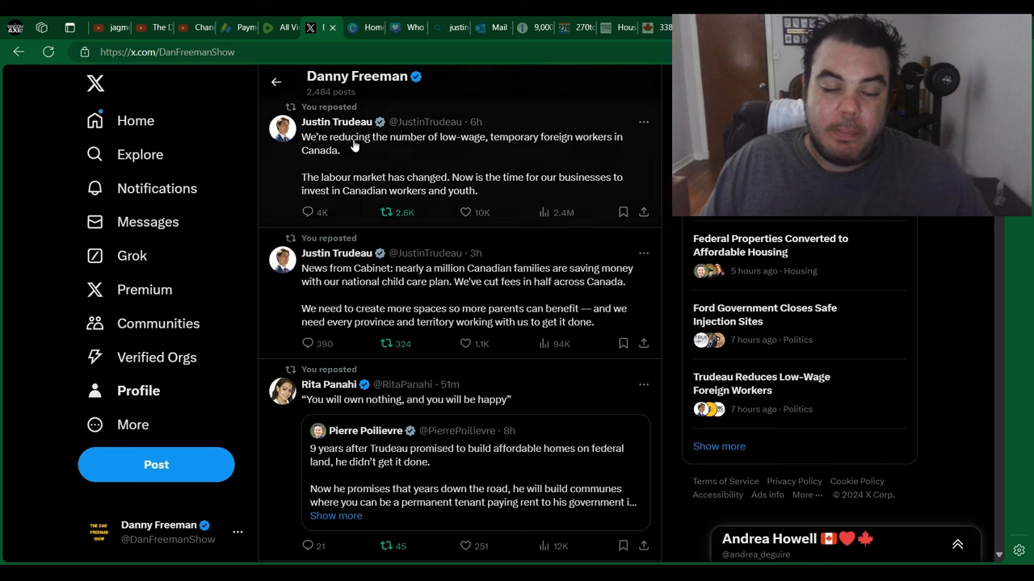
mouse_move(4, 179)
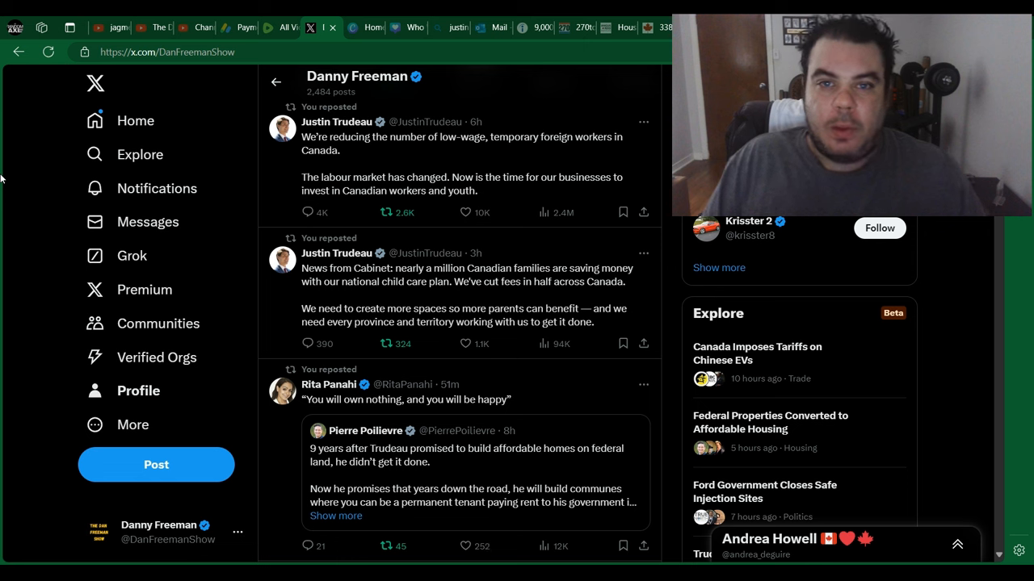
mouse_move(57, 209)
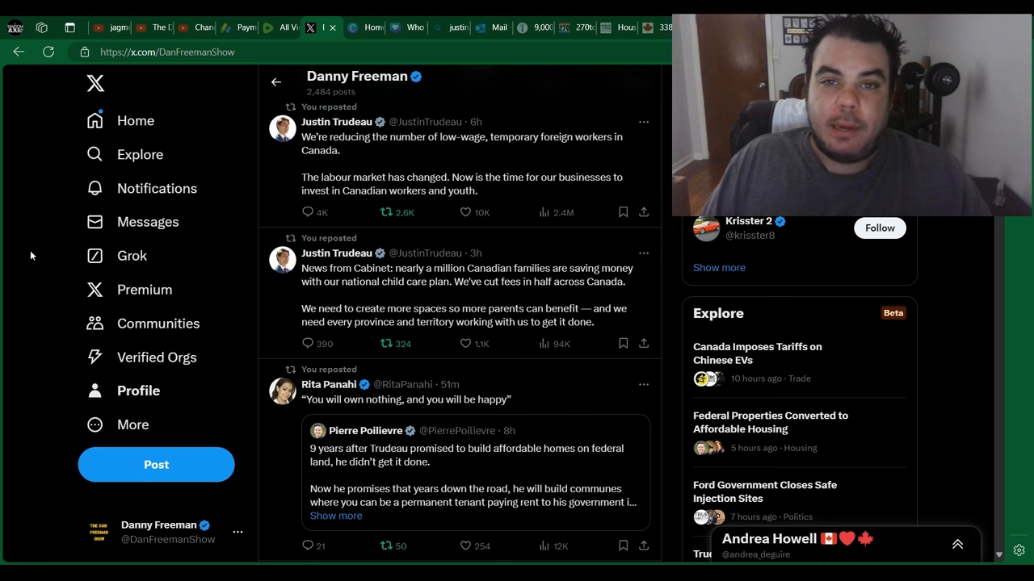
mouse_move(59, 202)
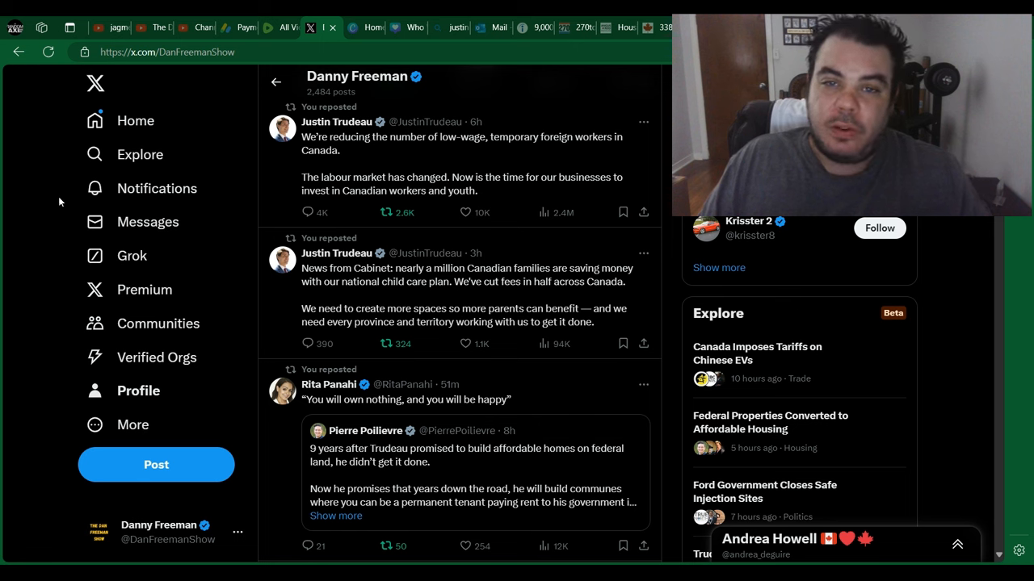
scroll(down, 3)
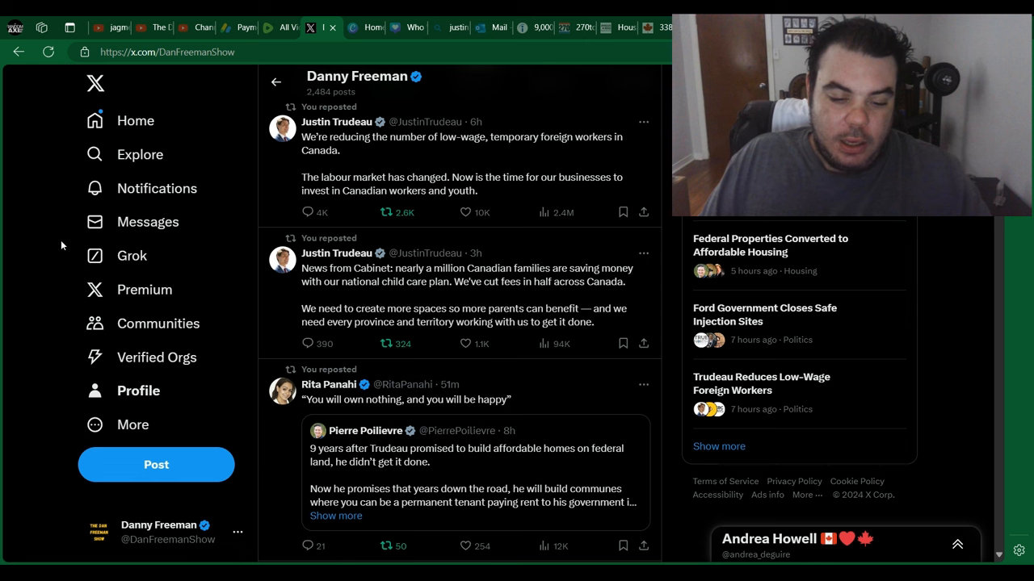
mouse_move(1, 329)
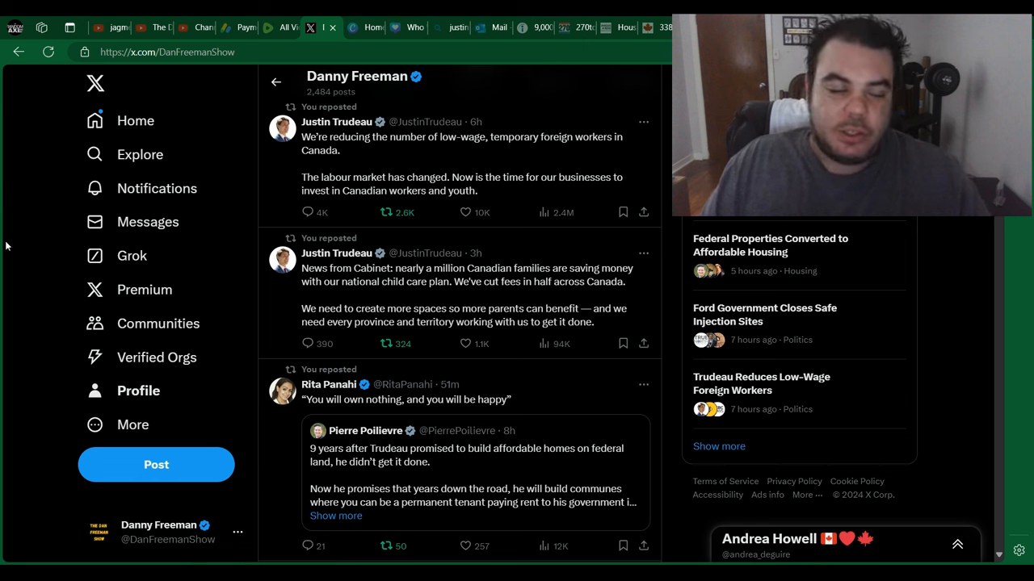
mouse_move(157, 356)
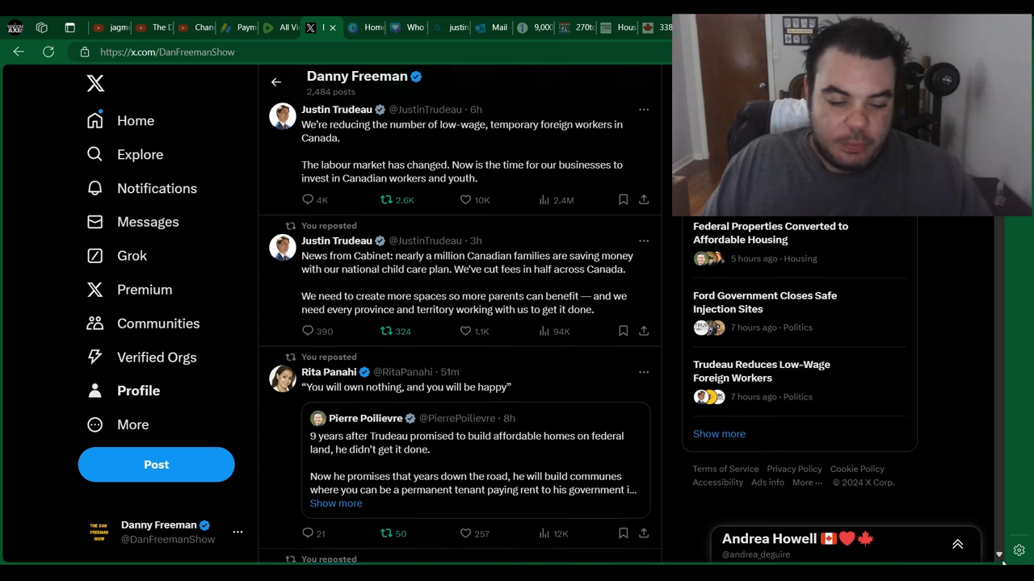
scroll(down, 3)
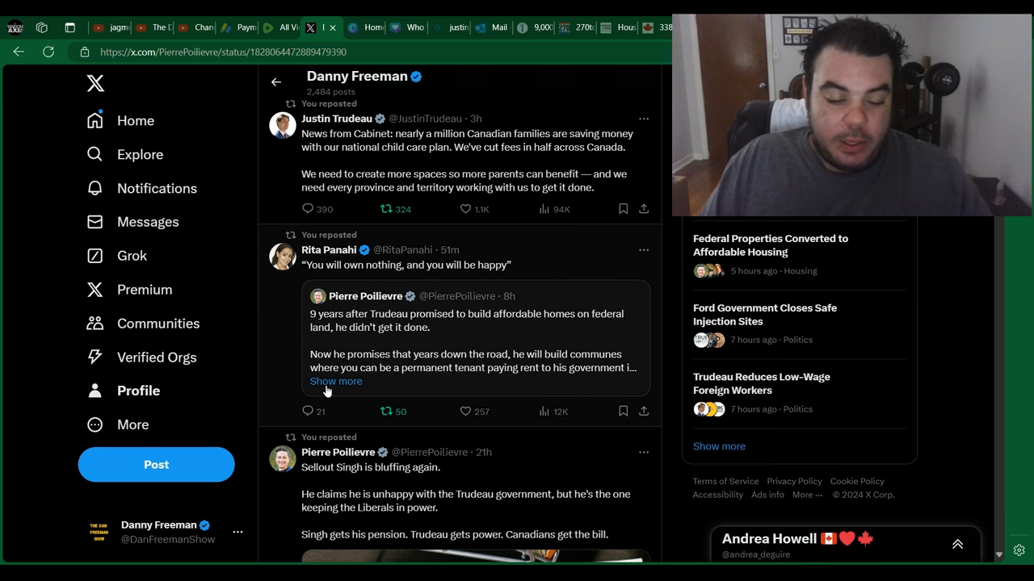
click(335, 381)
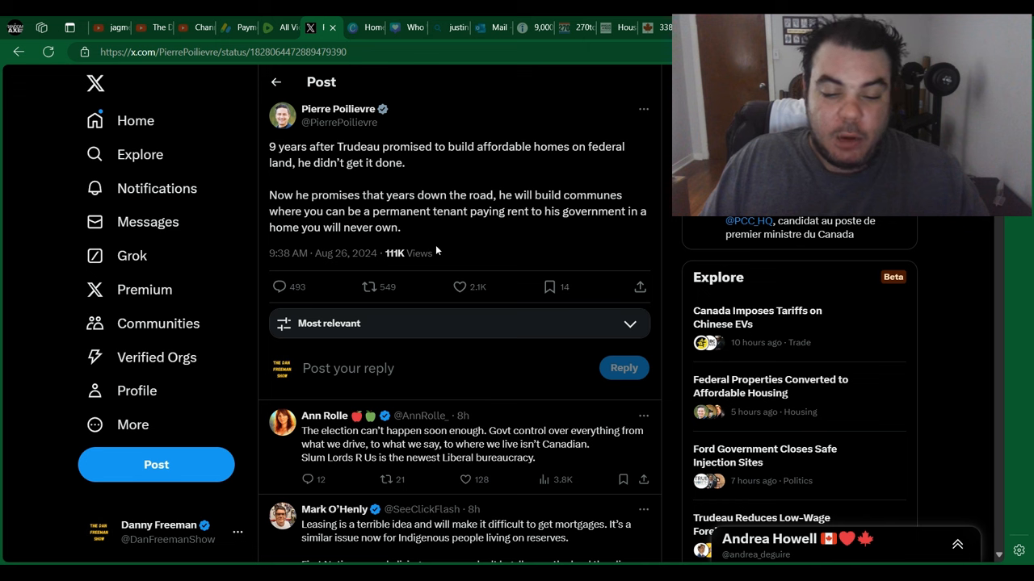
mouse_move(234, 119)
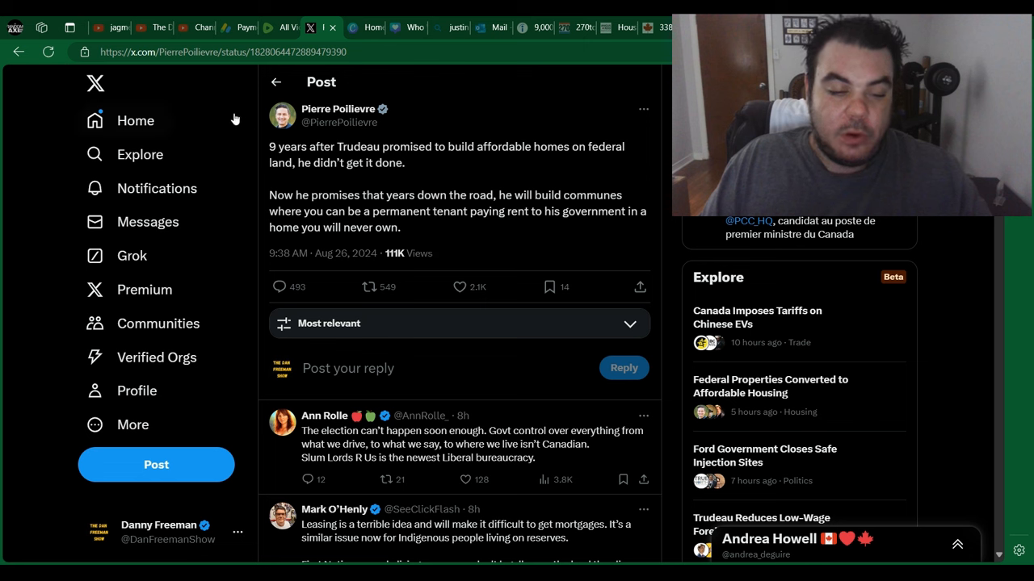
mouse_move(324, 146)
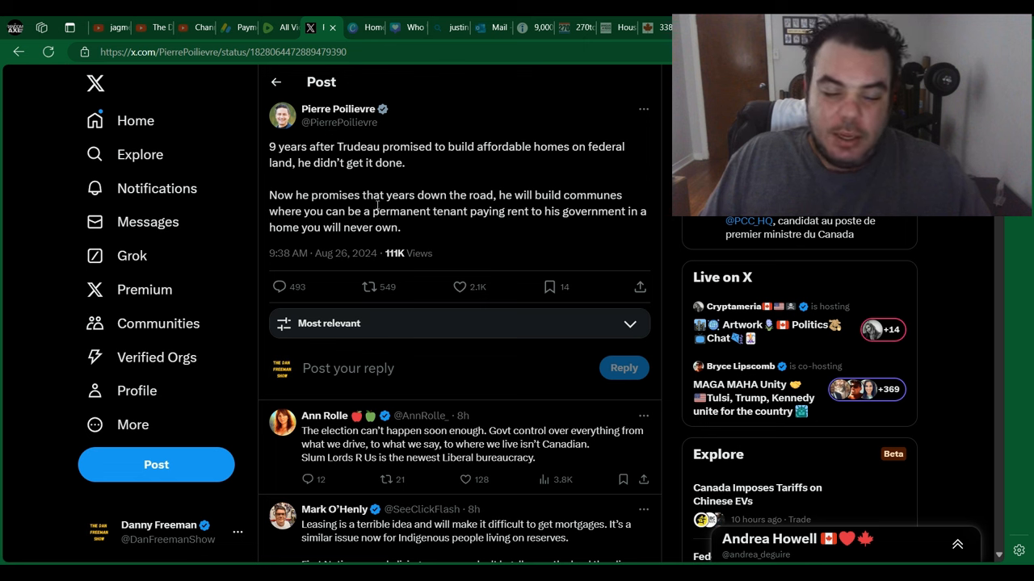
mouse_move(531, 226)
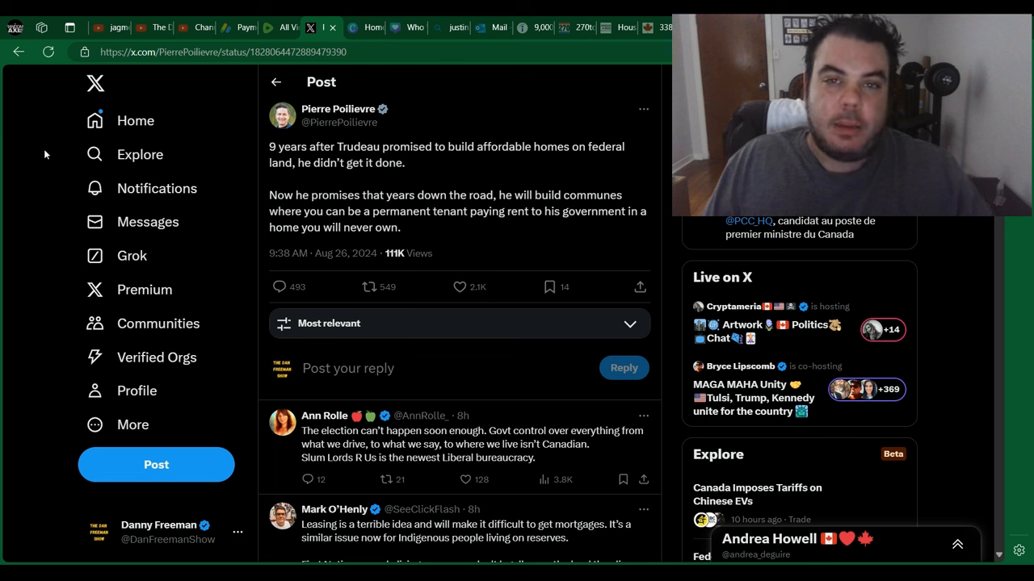
mouse_move(36, 163)
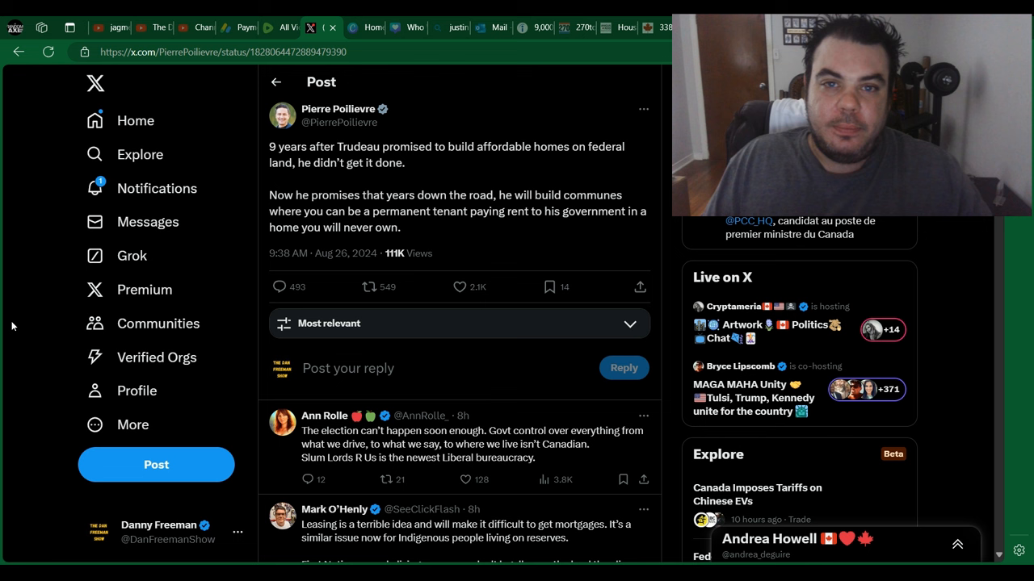
mouse_move(36, 313)
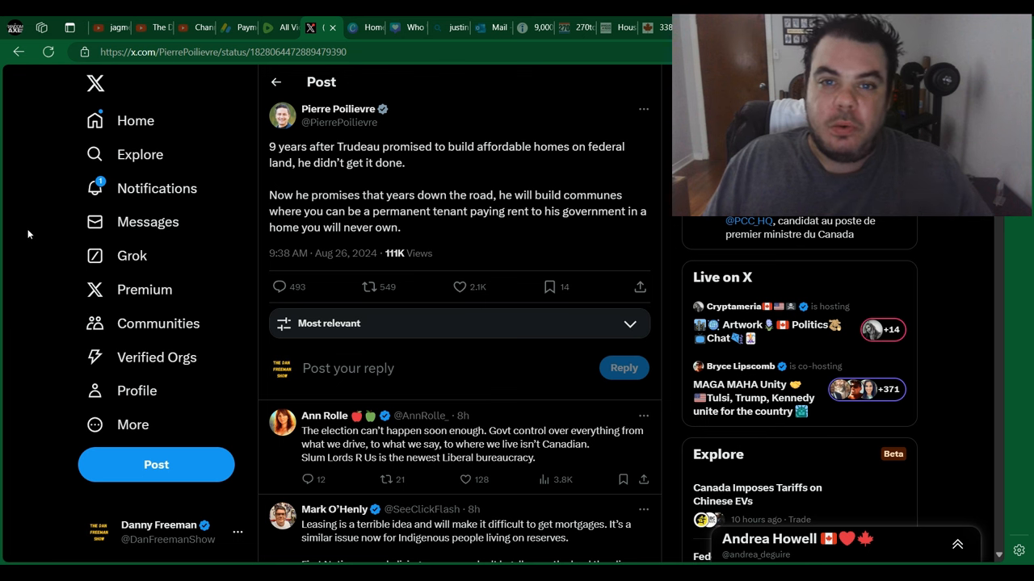
mouse_move(496, 407)
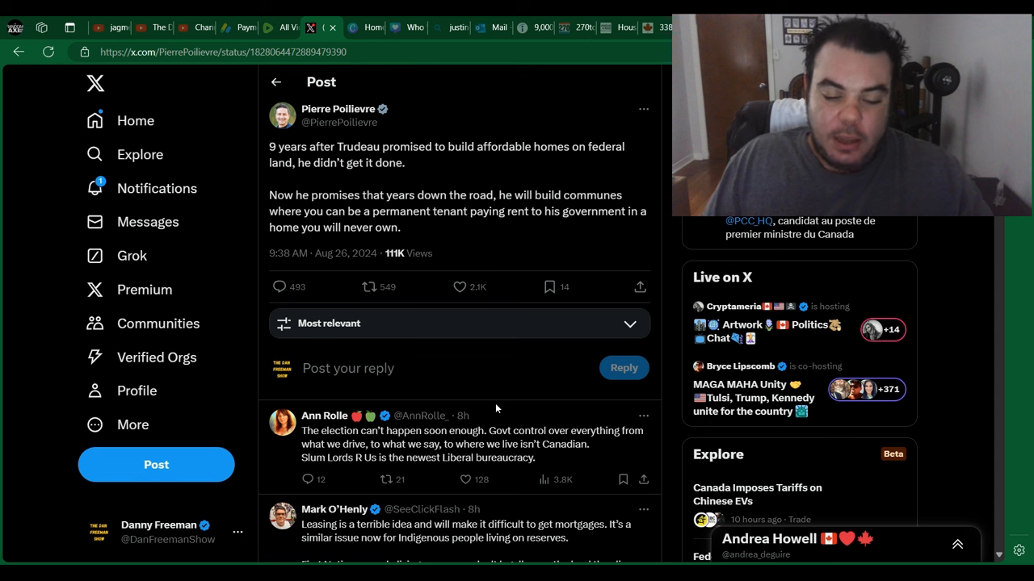
mouse_move(578, 527)
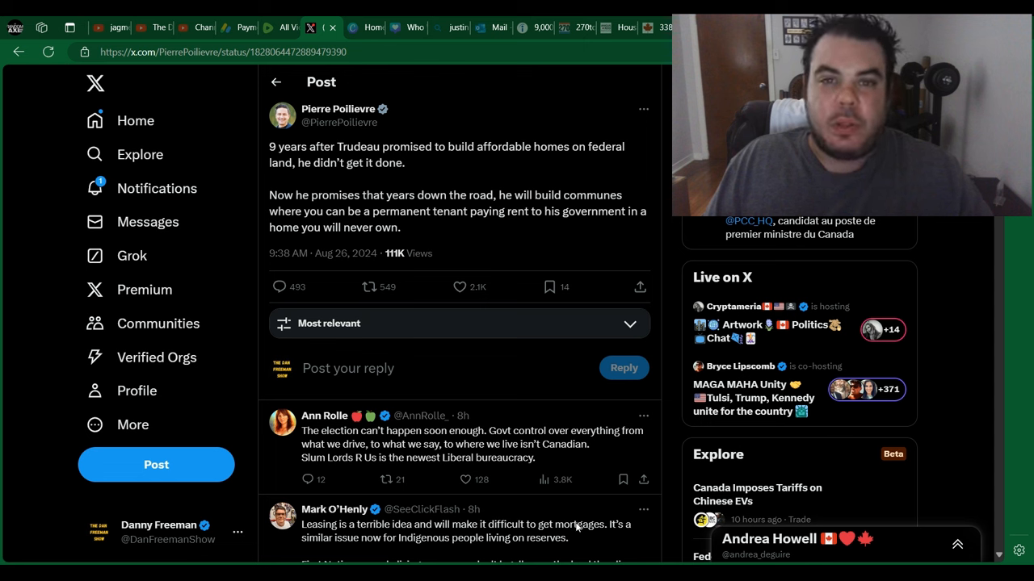